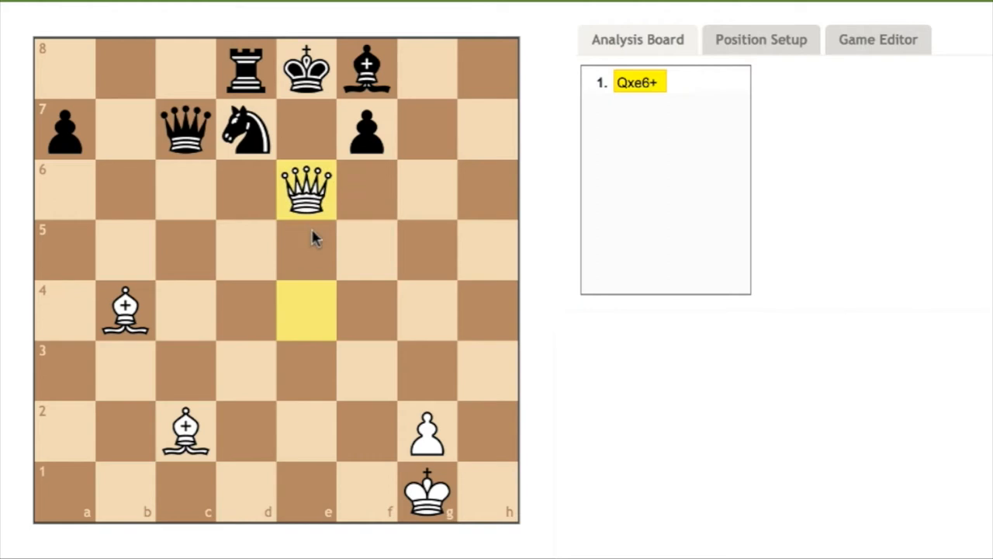
mouse_move(384, 120)
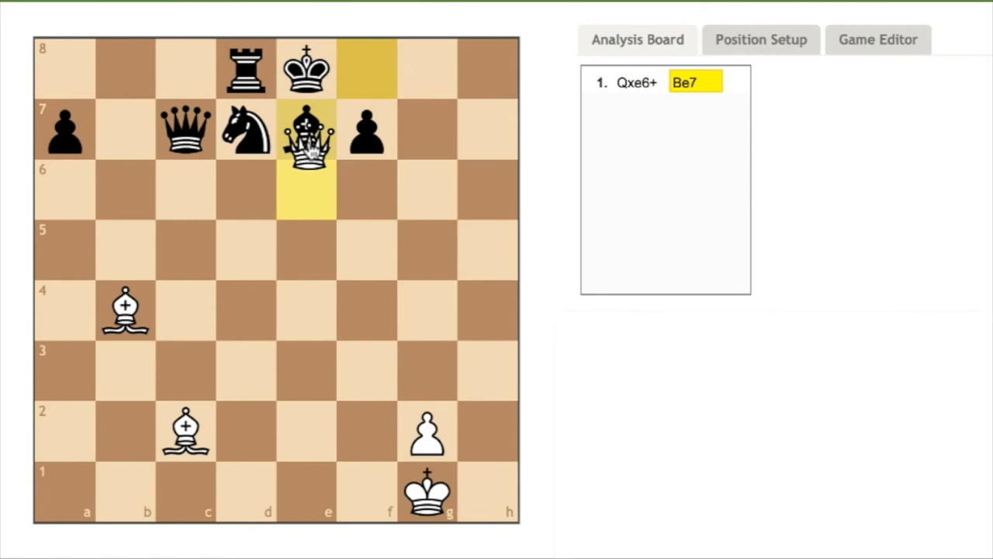
Capture the bishop on e7 with White's queen, delivering checkmate with 2. Qxe7#
click(306, 129)
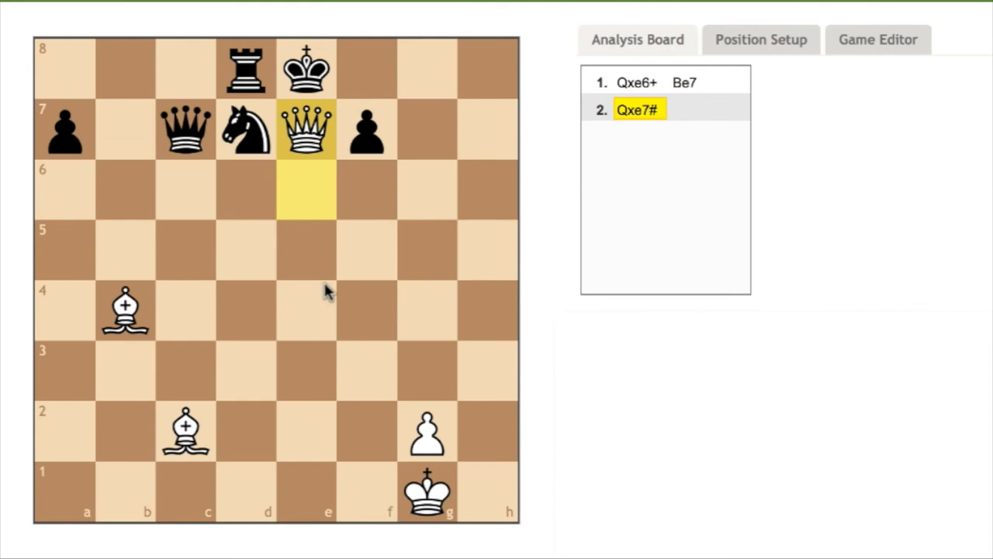
mouse_move(333, 320)
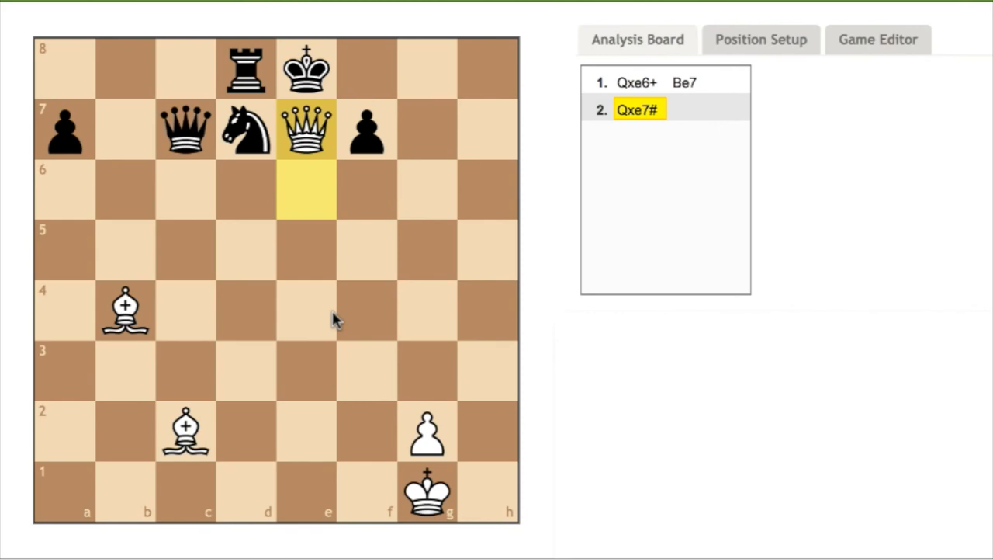